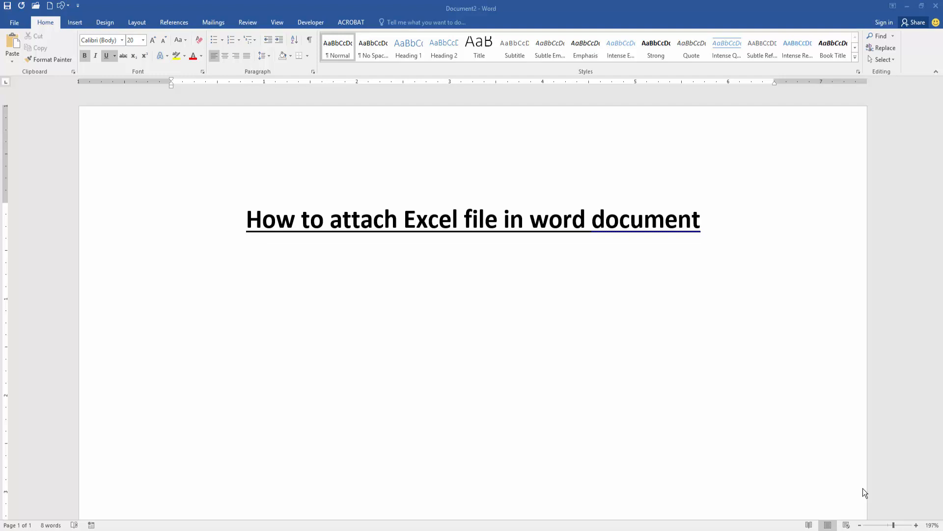
mouse_move(74, 22)
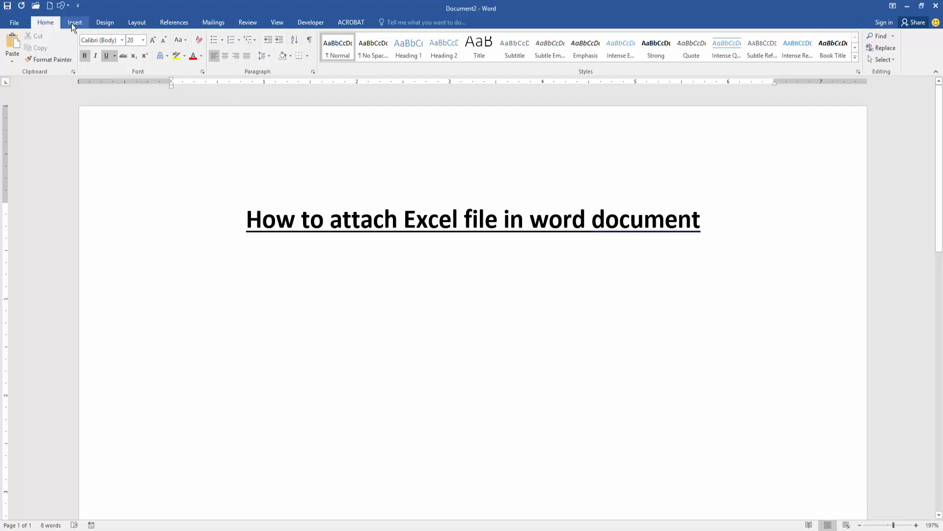
Insert a Microsoft Excel Worksheet object as an icon, then open and close it
click(74, 22)
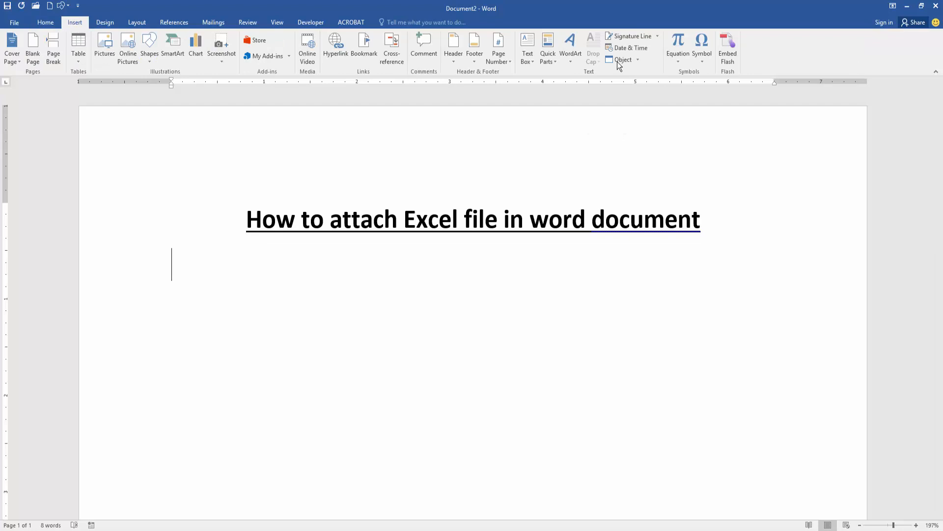
click(620, 60)
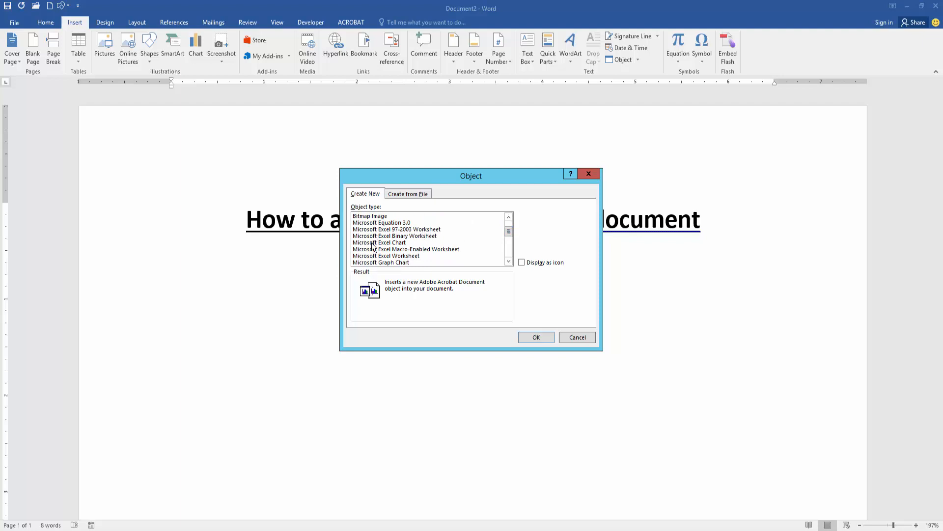
mouse_move(410, 259)
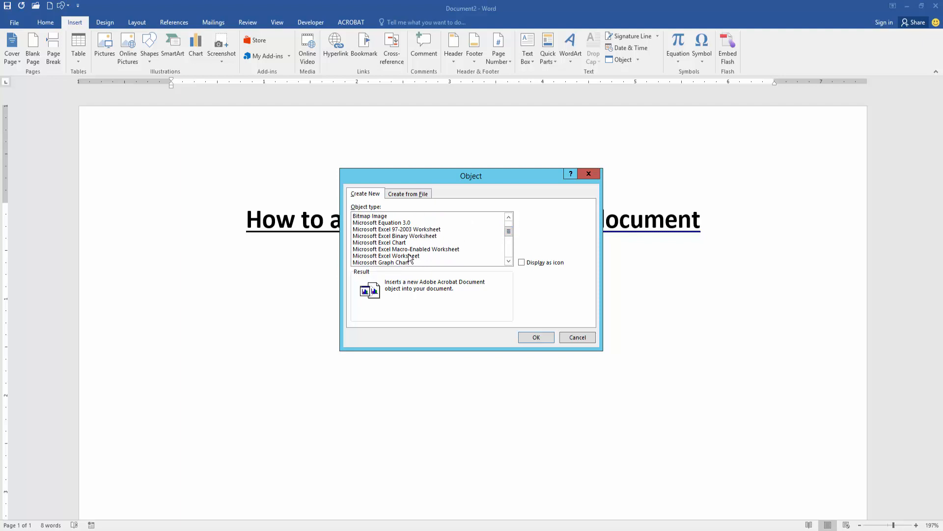
click(385, 255)
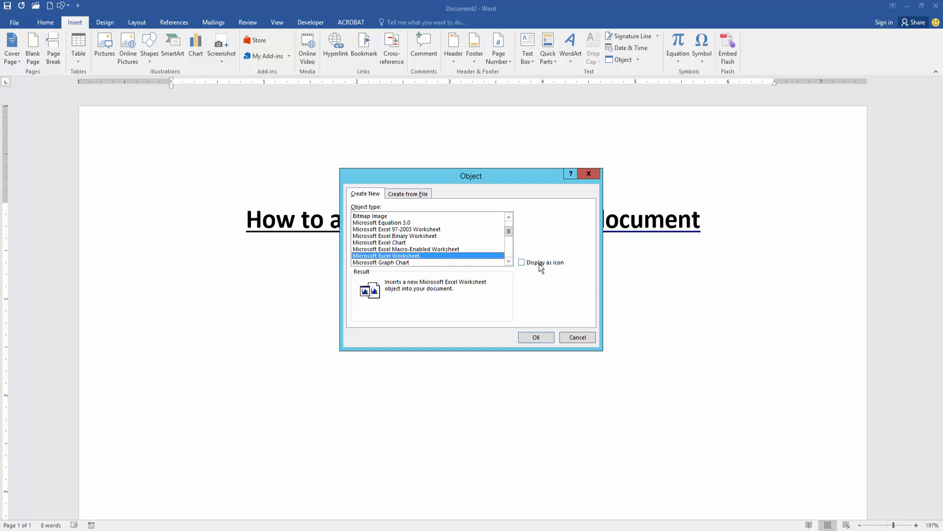
click(521, 262)
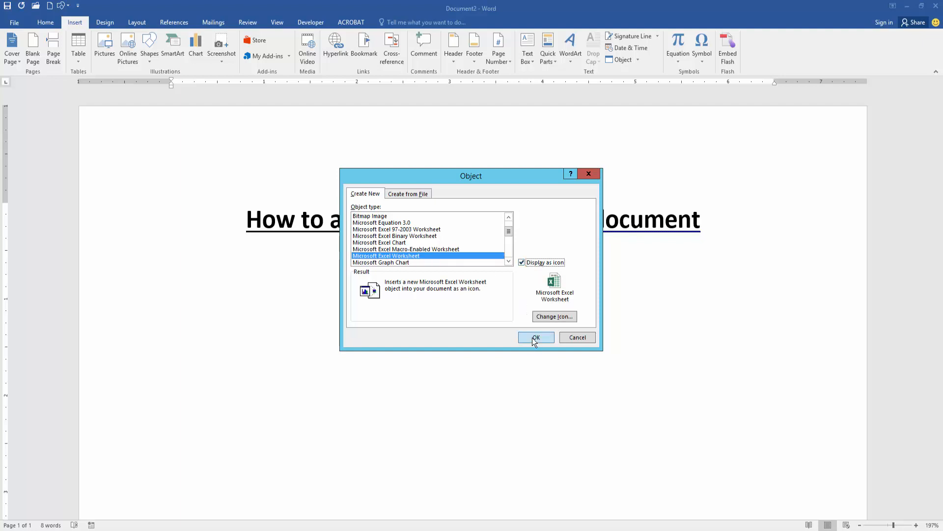
click(535, 337)
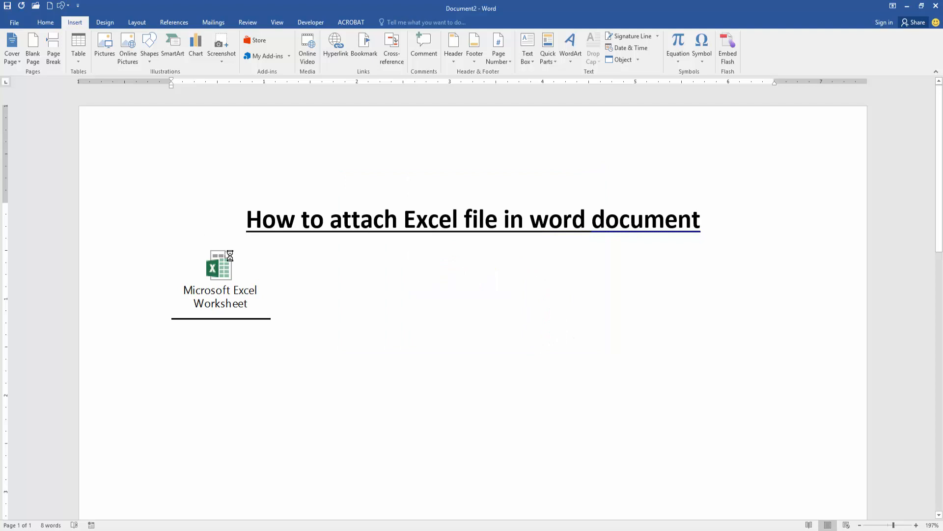
double_click(219, 265)
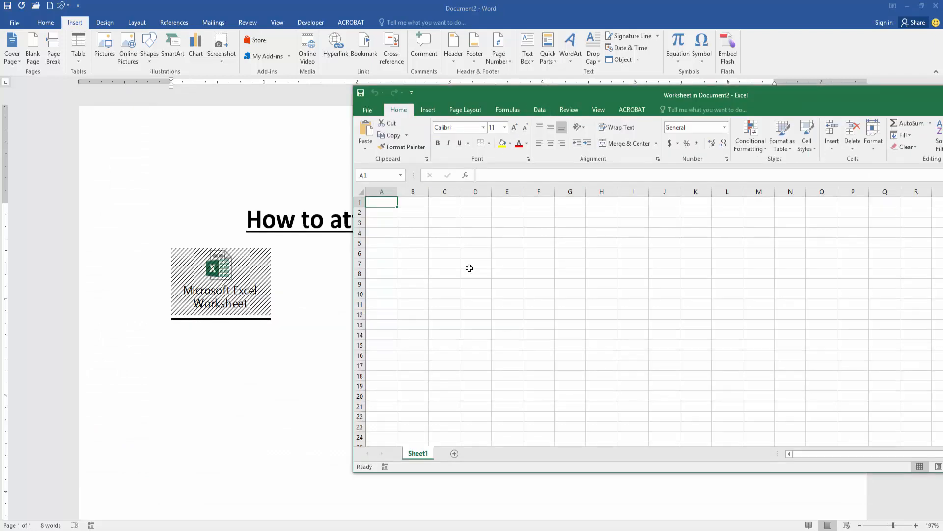
click(444, 273)
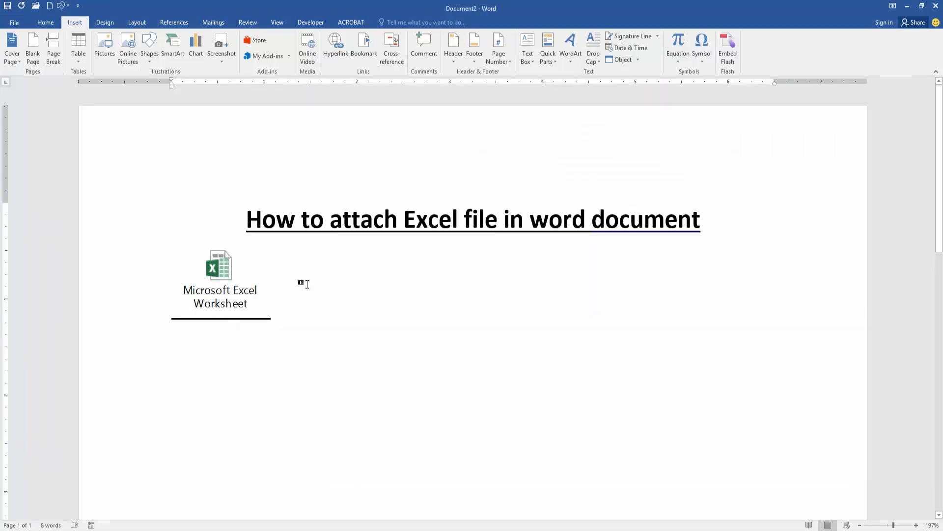
mouse_move(352, 293)
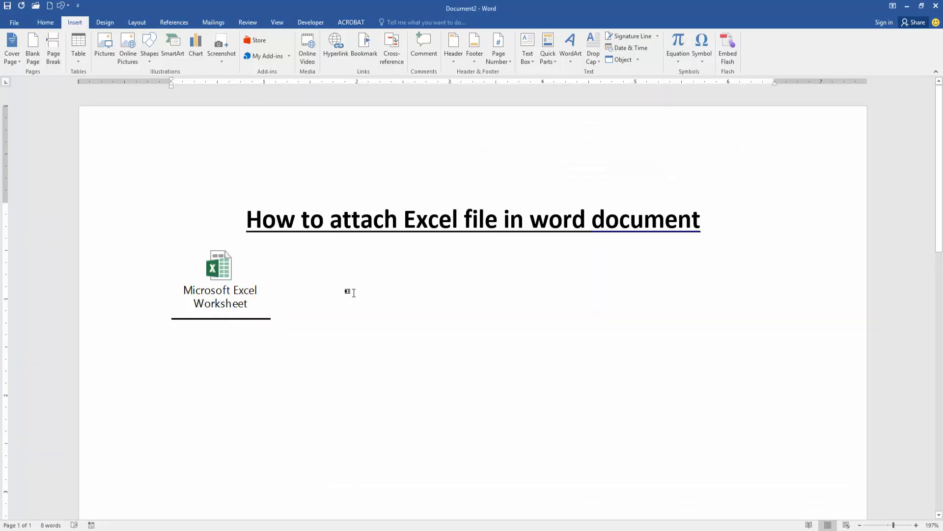